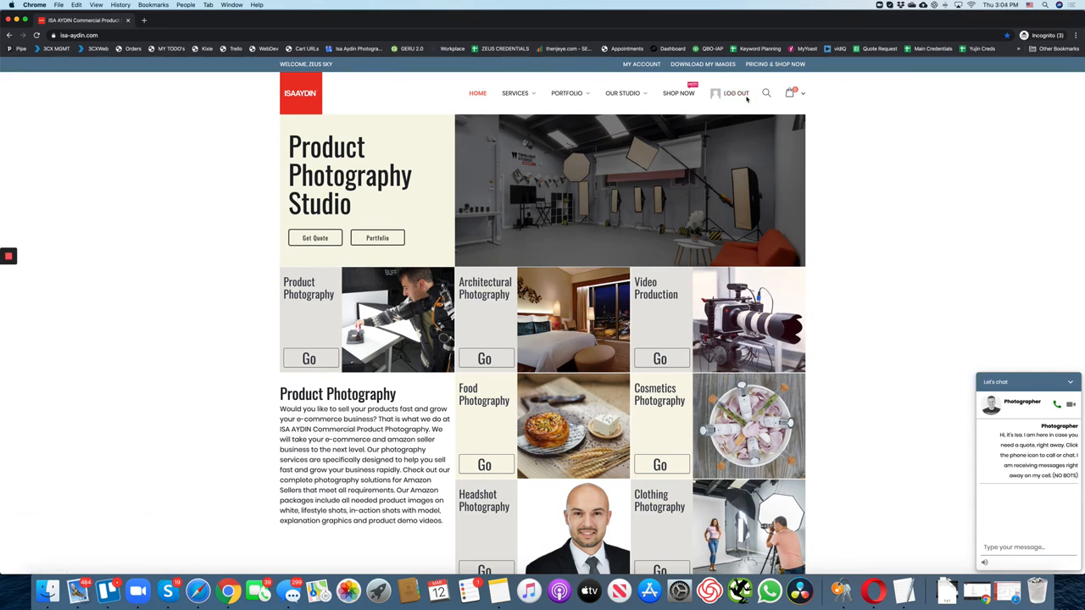
pyautogui.moveTo(742, 105)
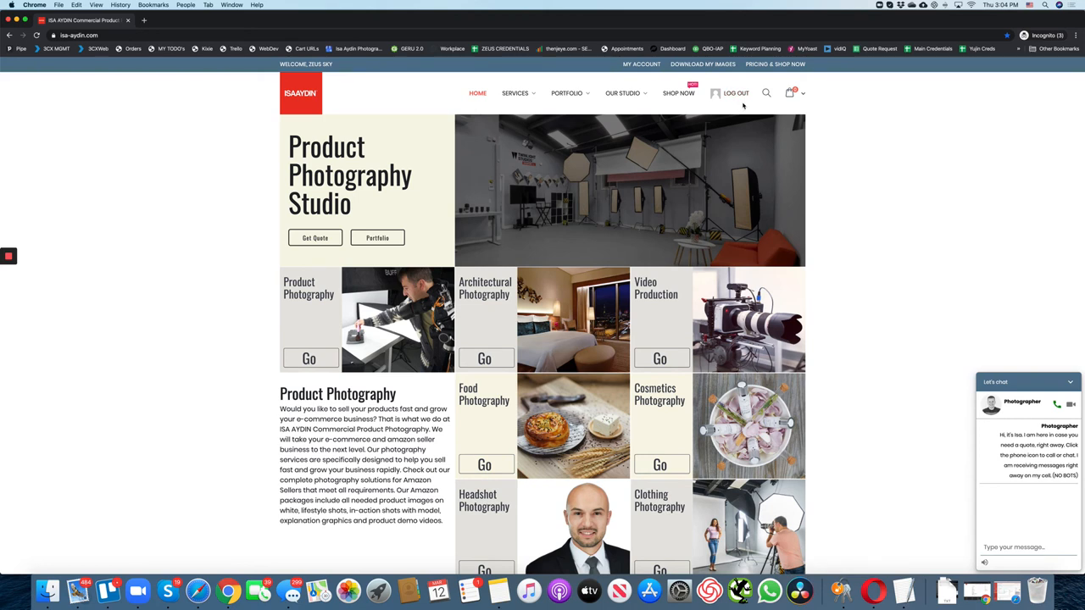
pyautogui.moveTo(678, 93)
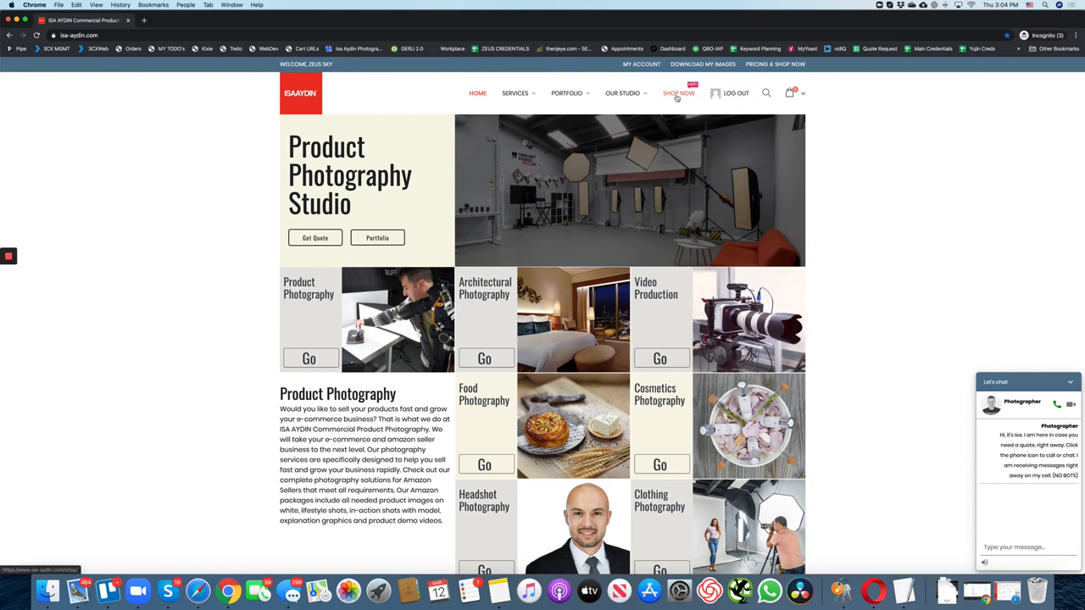
# Go to the shop page listing the Product Photography packages
pyautogui.click(675, 93)
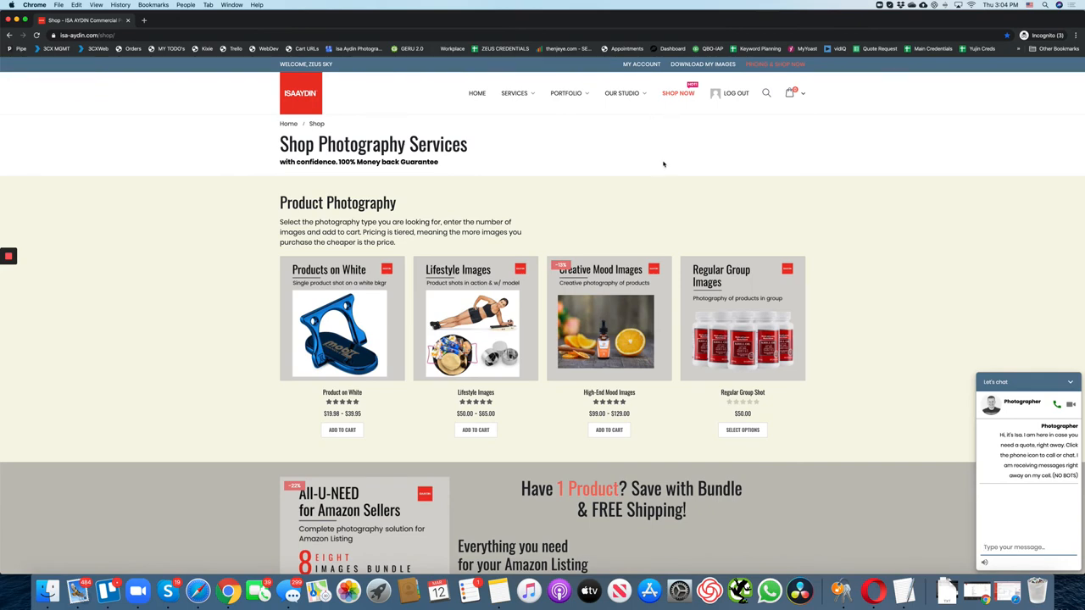
pyautogui.moveTo(342, 330)
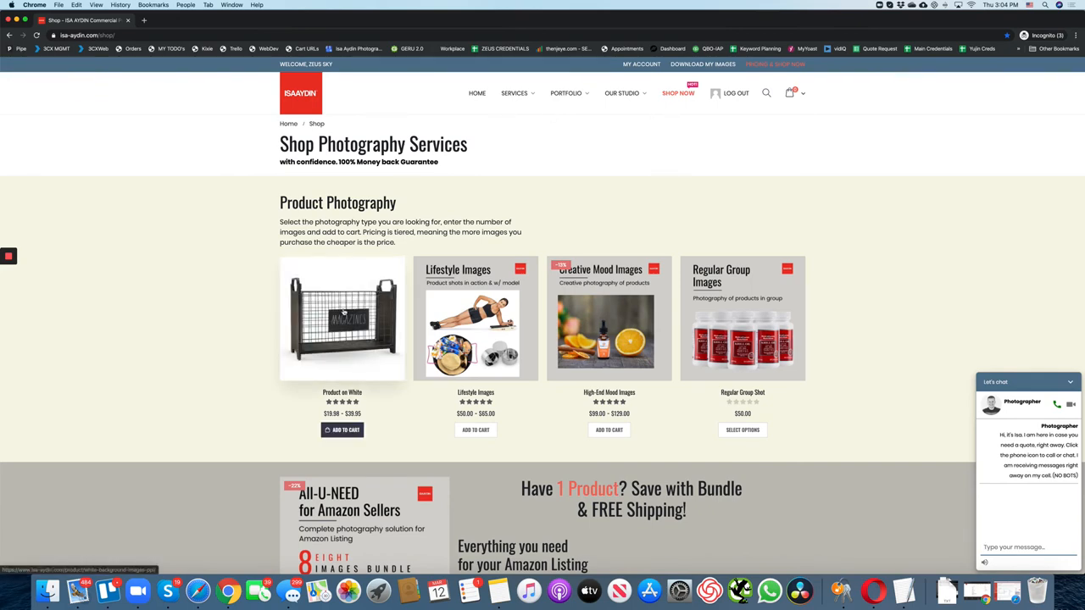
# View the Product on White package's sample images with quantity set to 55
pyautogui.click(342, 319)
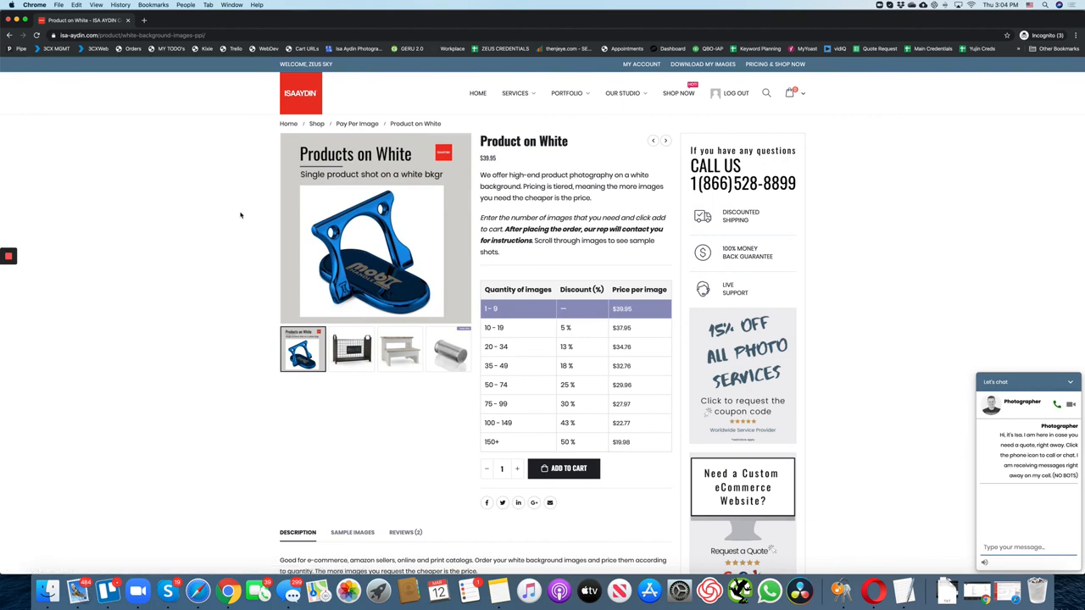
pyautogui.scroll(-3)
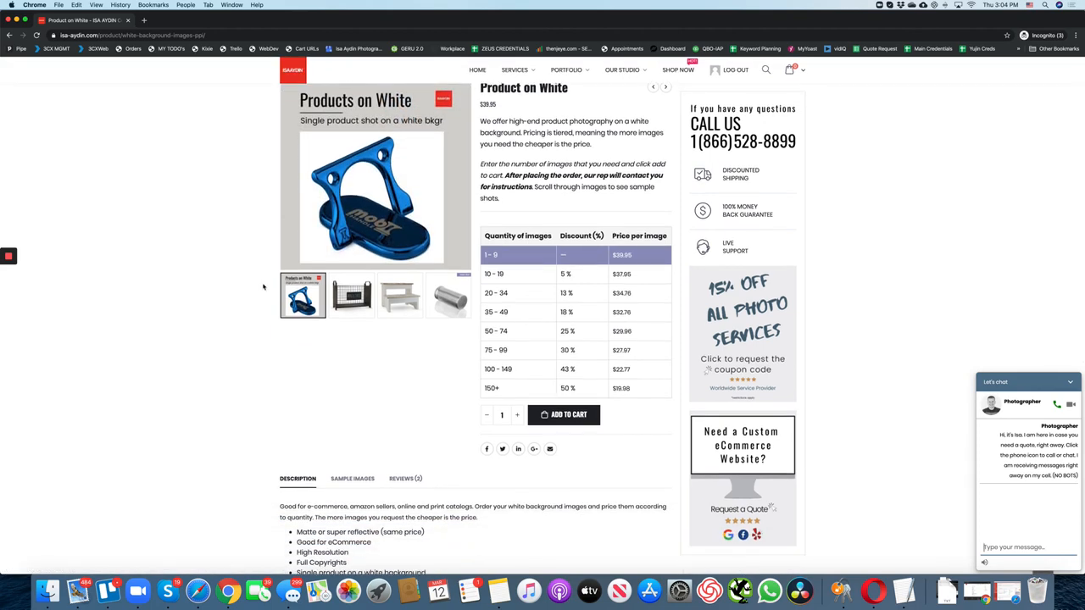
pyautogui.click(400, 295)
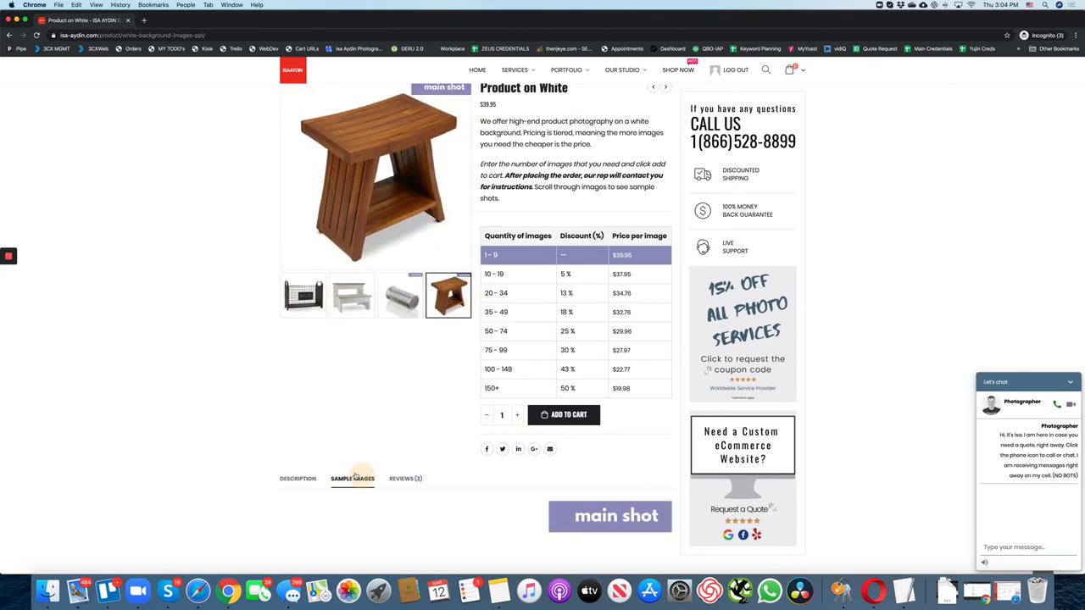
pyautogui.scroll(-3)
pyautogui.write('55')
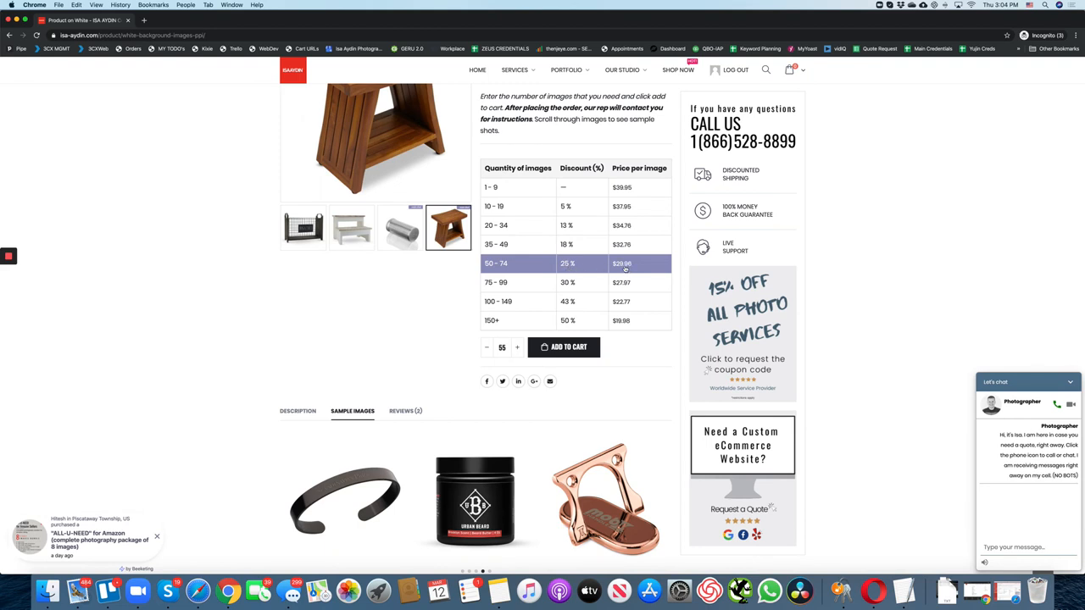
# Add 55 Product on White images to the cart and go to the Lifestyle Images package
pyautogui.click(563, 346)
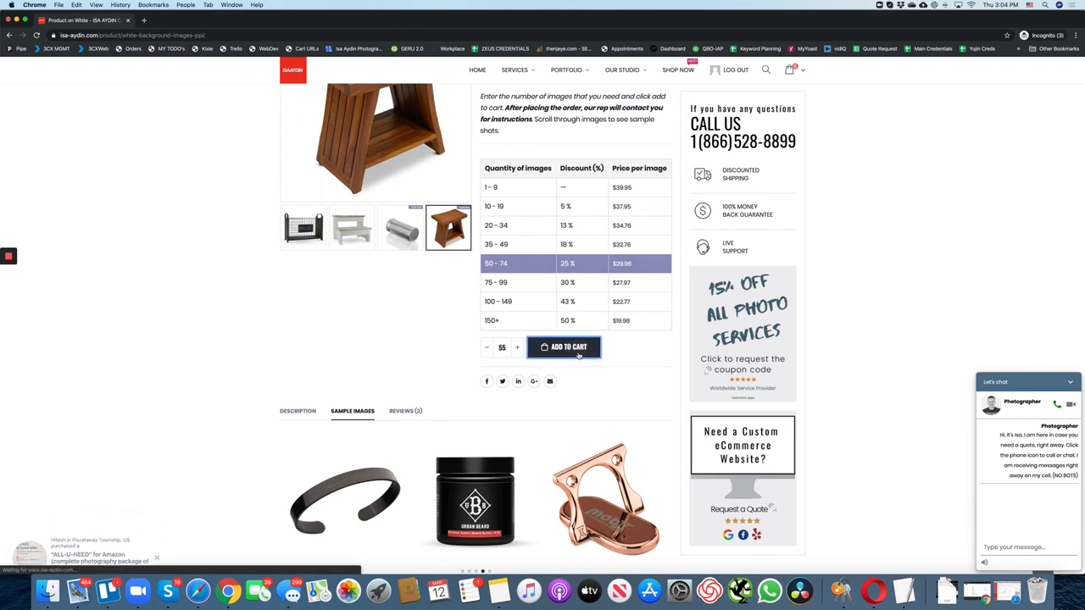
pyautogui.click(563, 346)
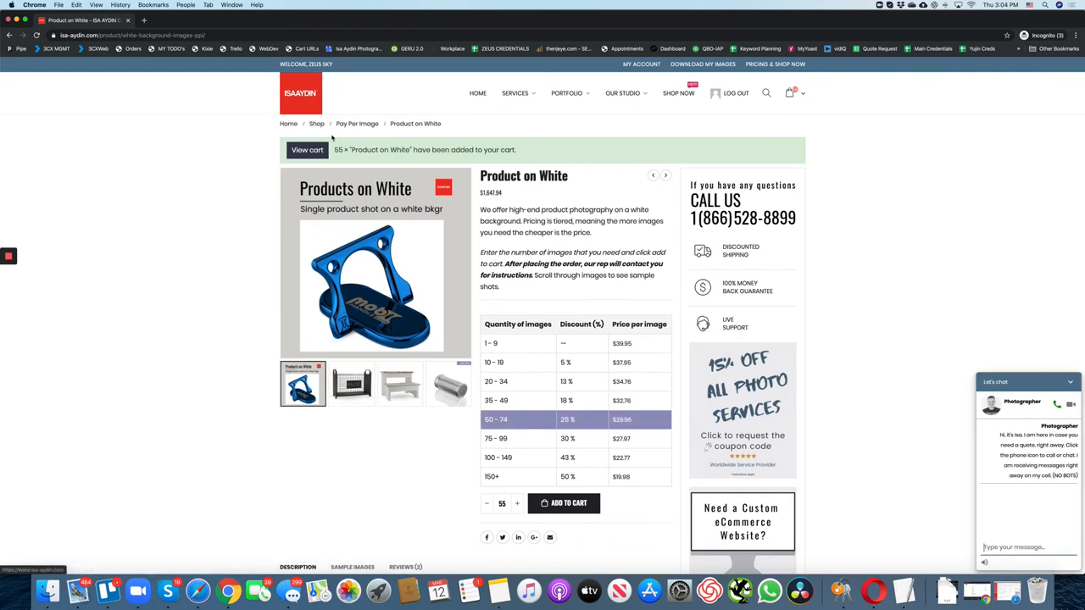
pyautogui.click(316, 122)
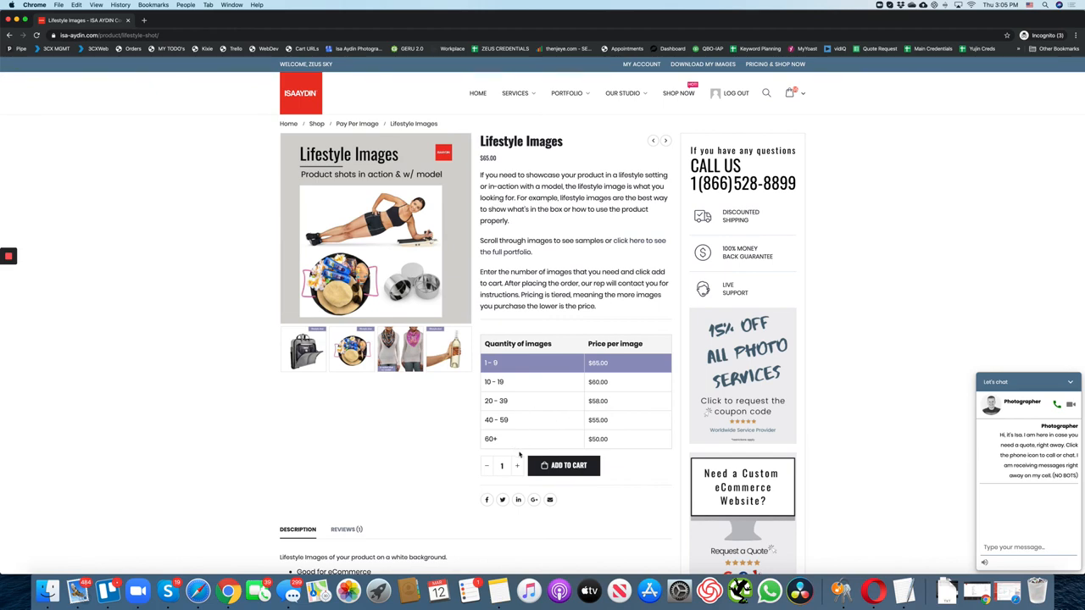
# Add one Lifestyle Images set, review the $1,712.94 cart and proceed to checkout
pyautogui.click(563, 465)
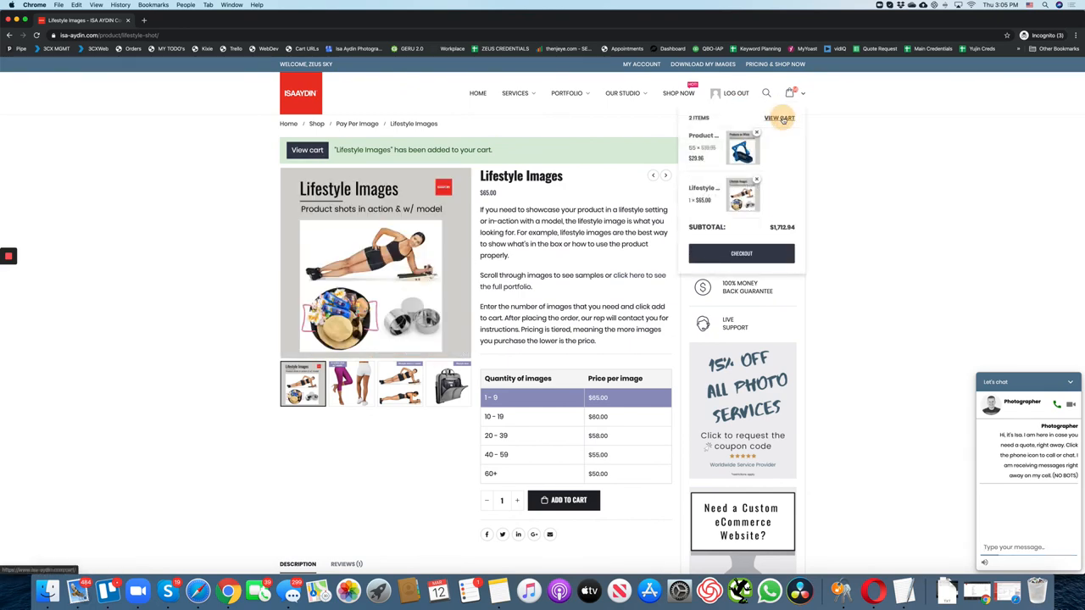
pyautogui.click(780, 119)
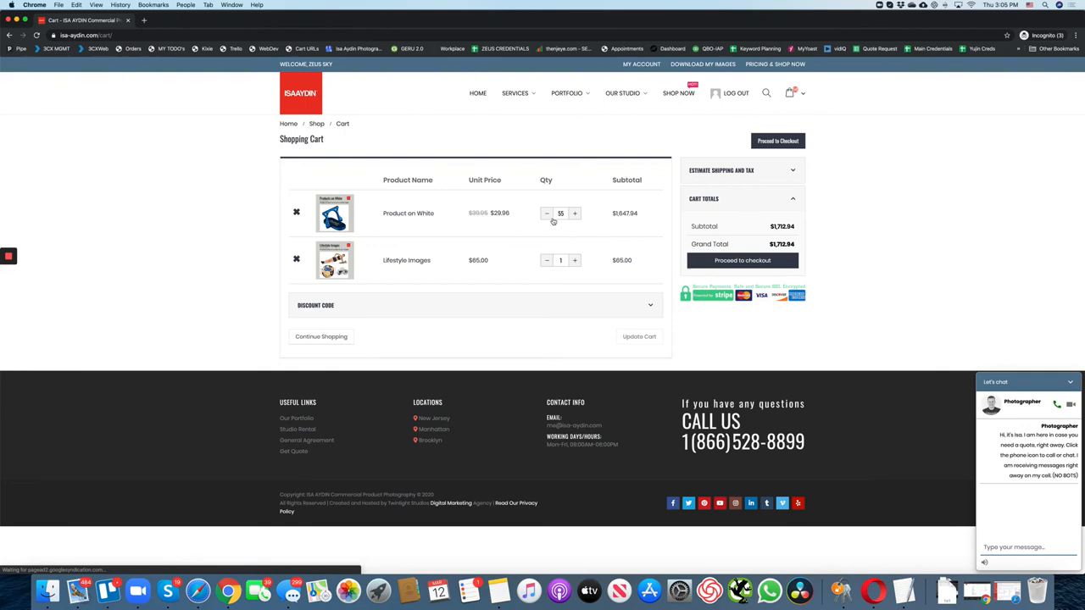
pyautogui.moveTo(738, 135)
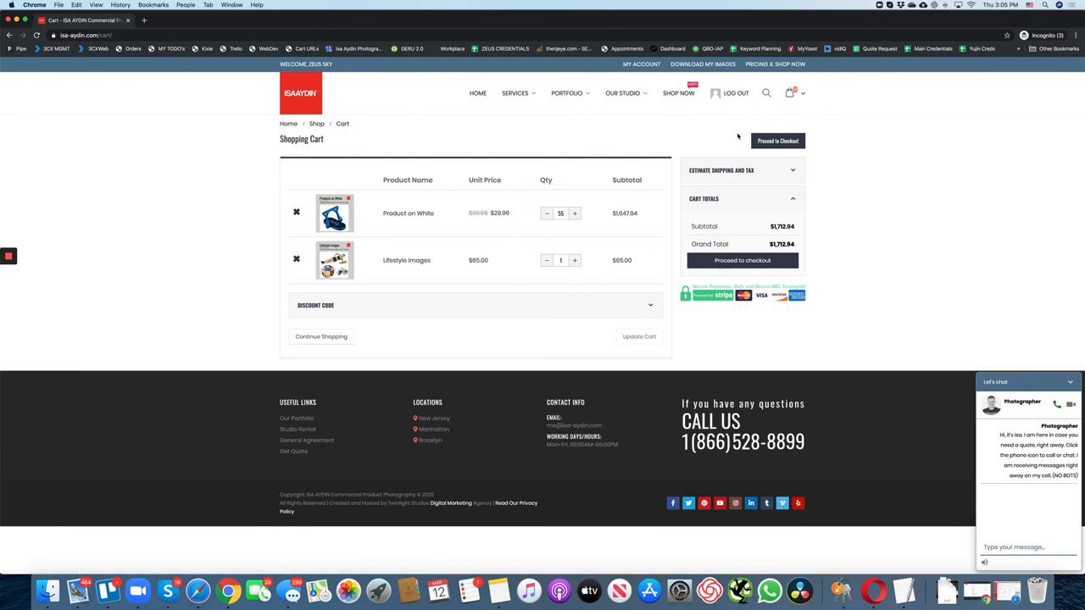
pyautogui.click(777, 141)
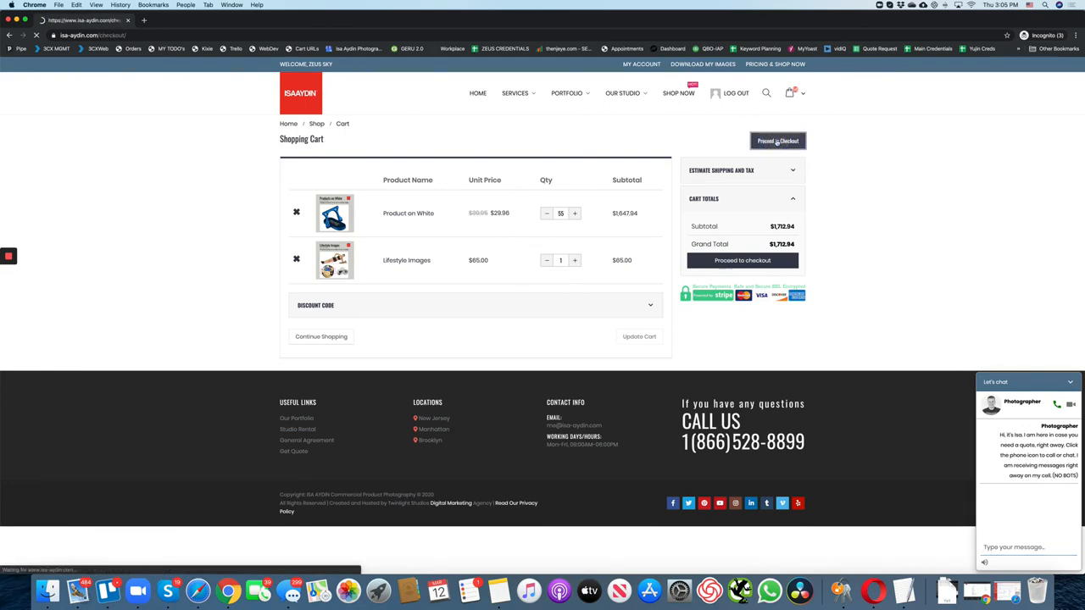
pyautogui.click(777, 141)
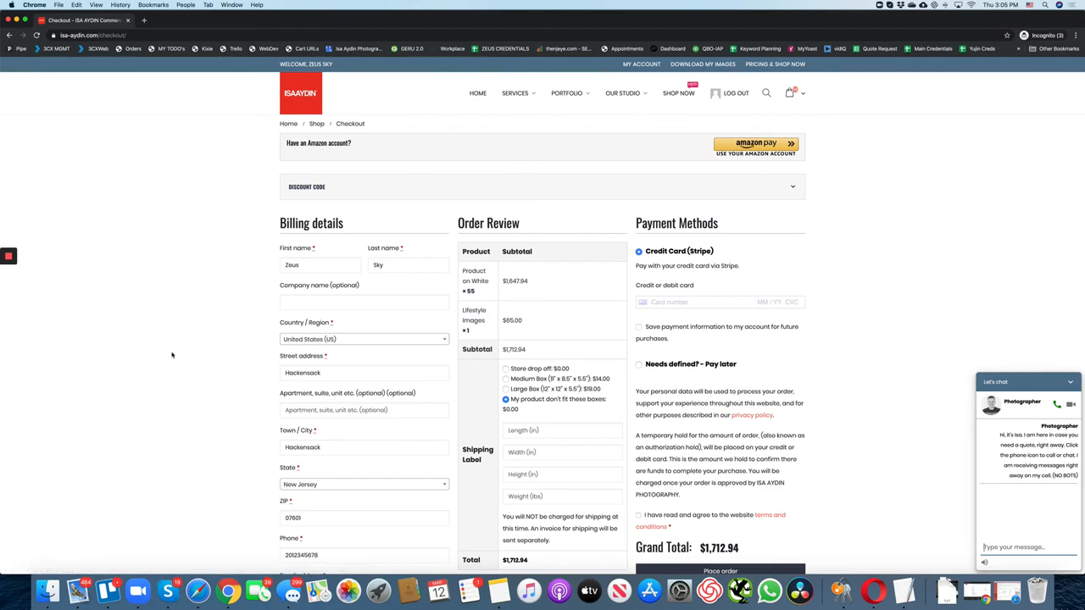
# Scroll the checkout's Order Review to the Shipping Label options for Store drop-off $0.00
pyautogui.scroll(-3)
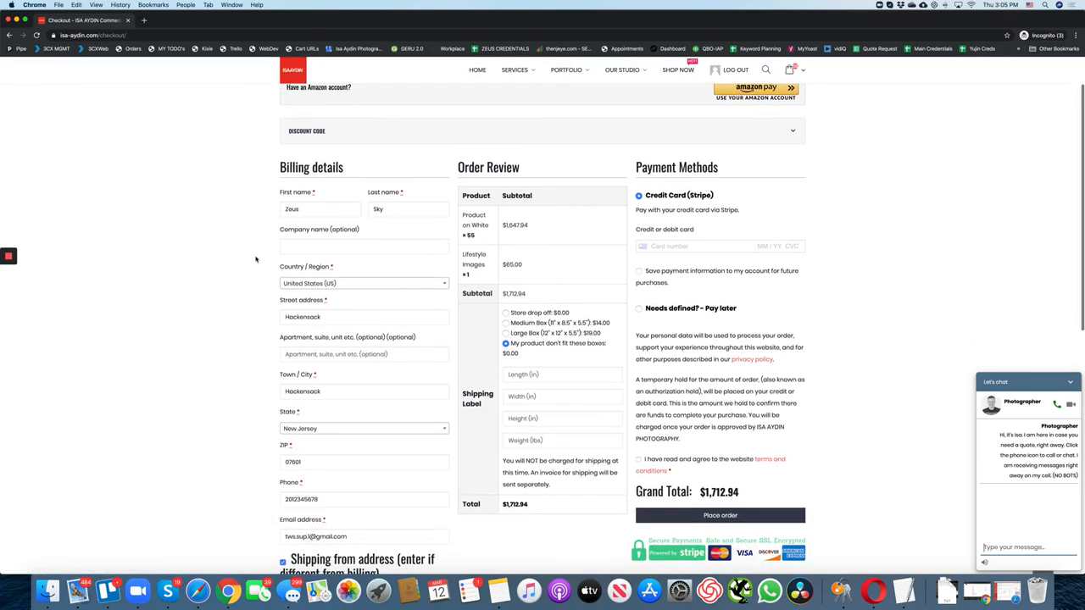
pyautogui.moveTo(495, 265)
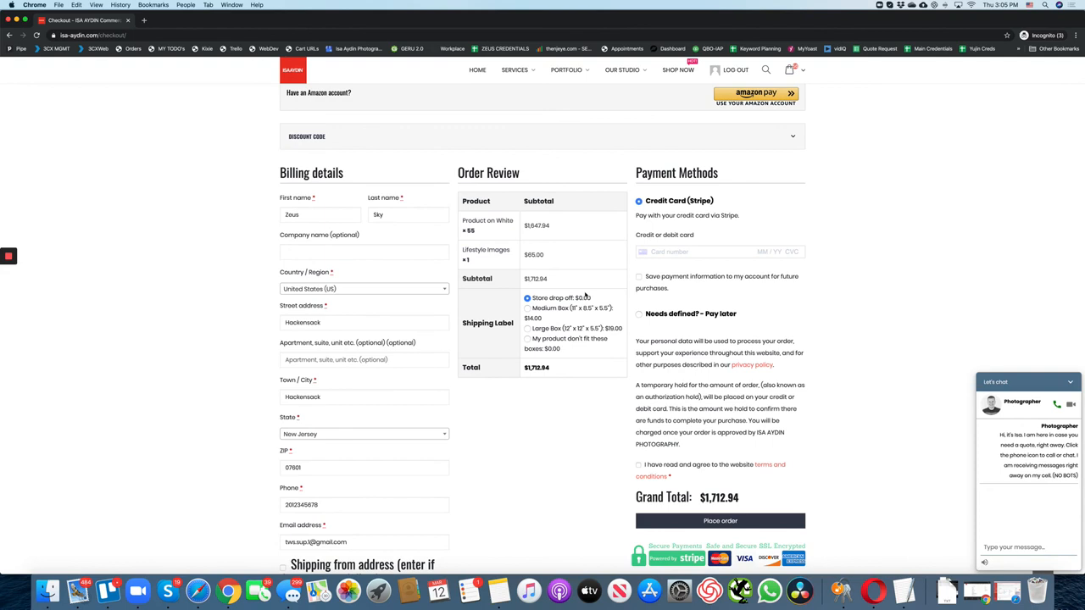
pyautogui.scroll(-3)
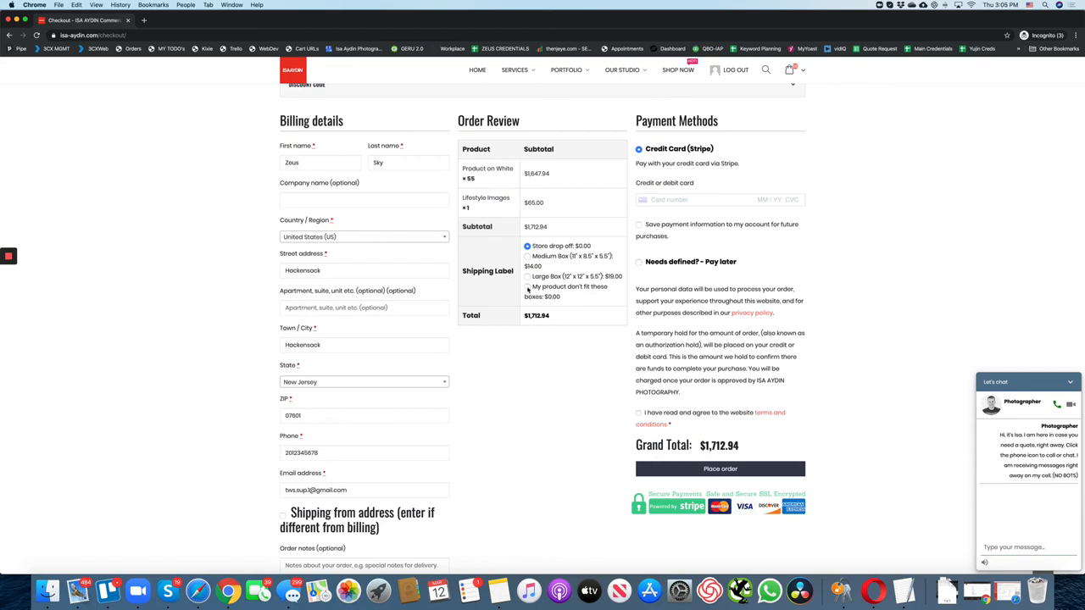
# Scroll the checkout to the 'My product don't fit these boxes' shipping label option
pyautogui.scroll(-3)
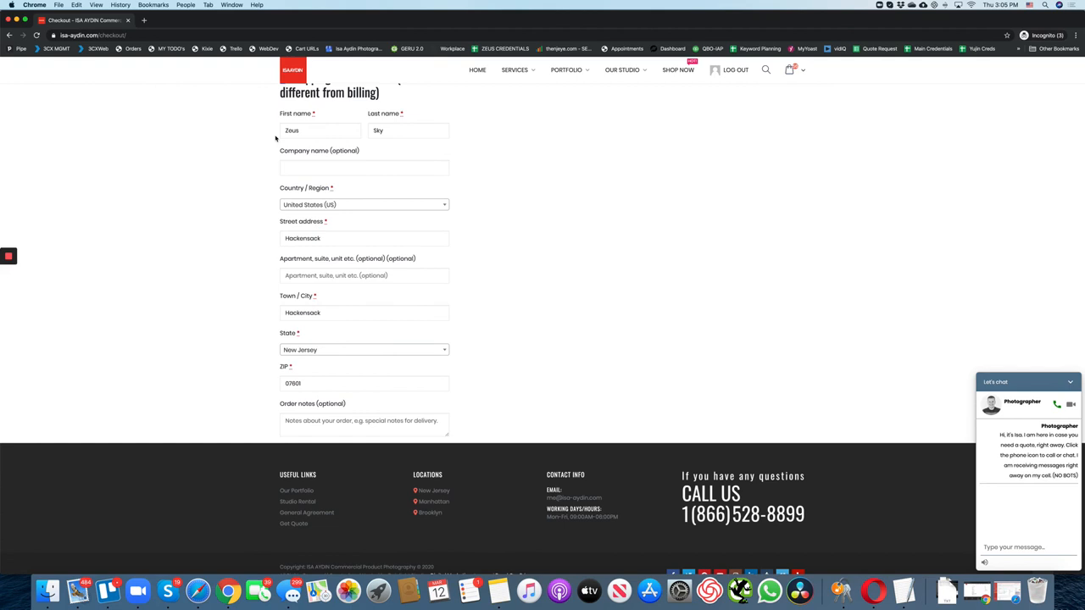
pyautogui.moveTo(363, 194)
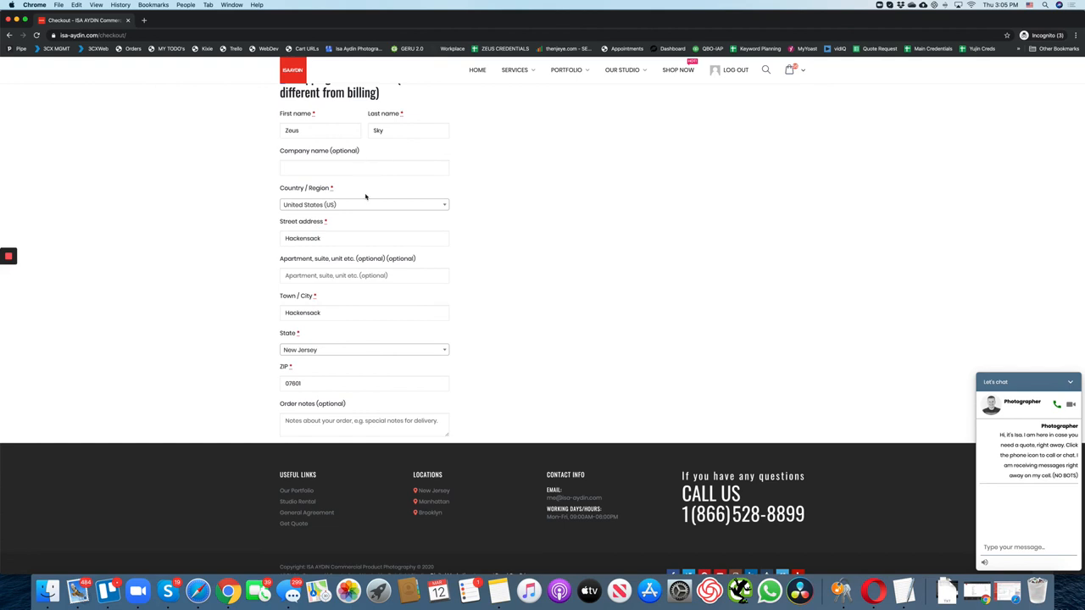
pyautogui.moveTo(495, 208)
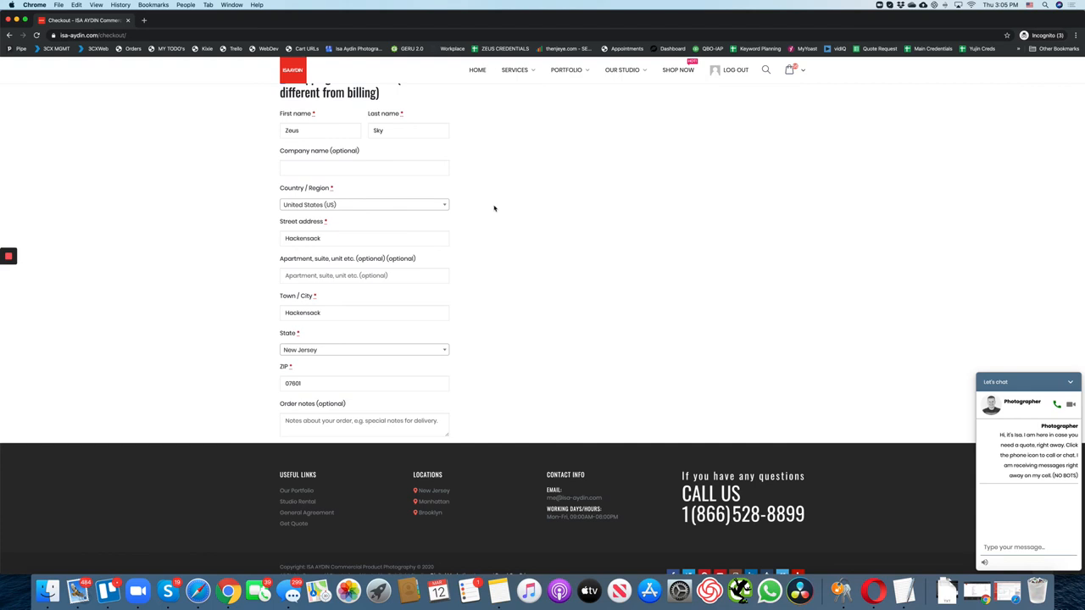
pyautogui.scroll(-3)
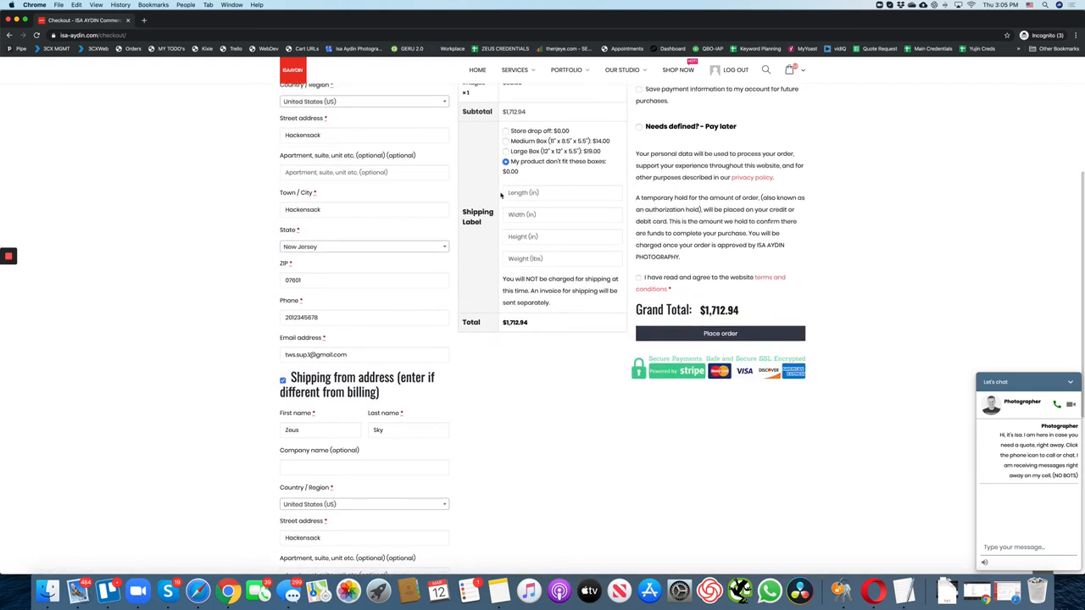
pyautogui.moveTo(566, 230)
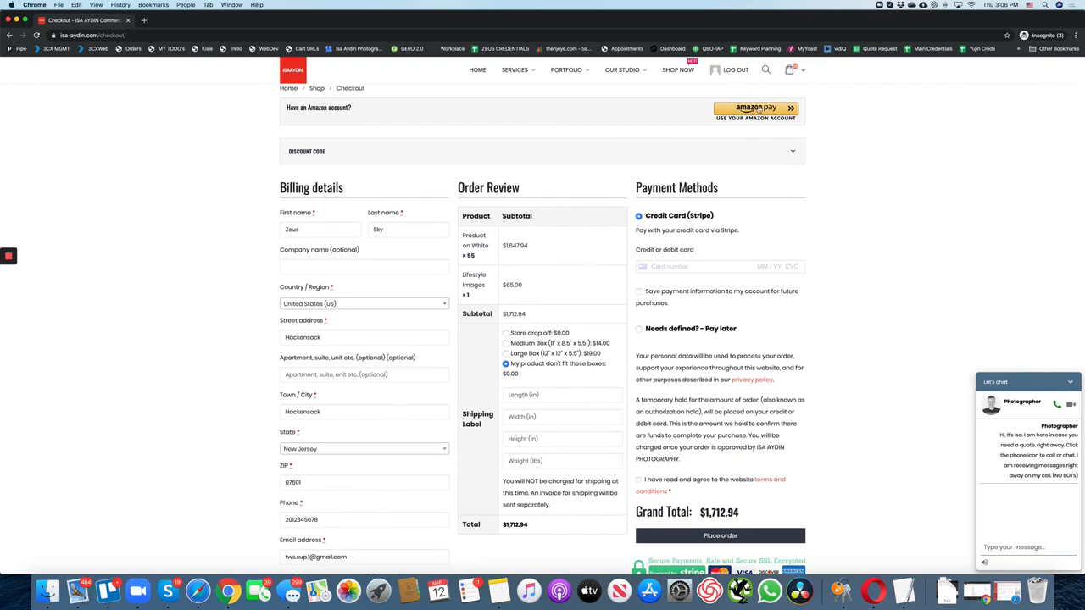
pyautogui.moveTo(753, 234)
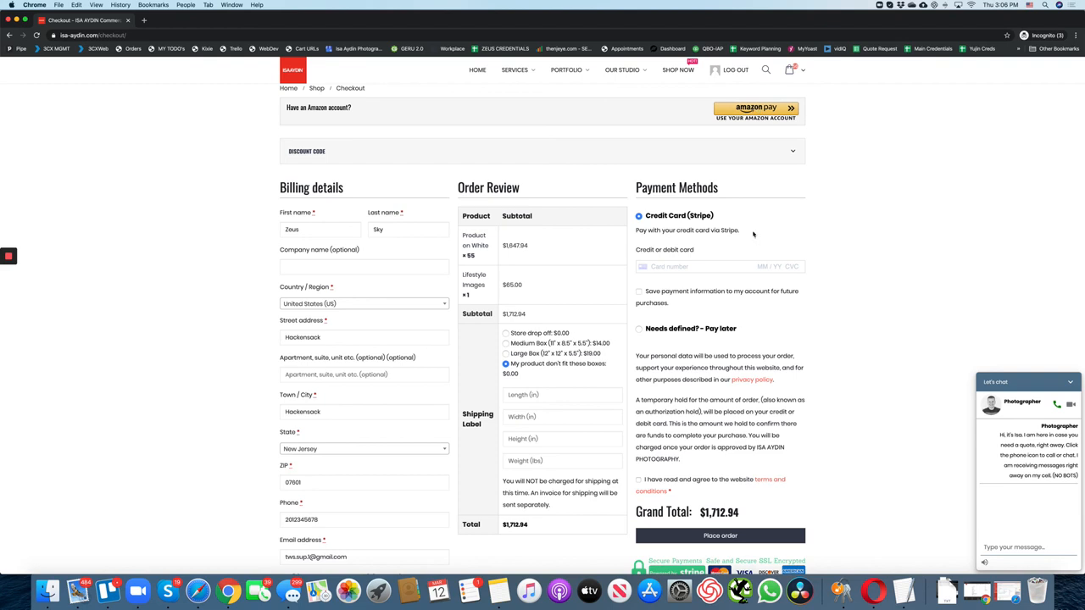
# Scroll to the Payment Methods section for the Pay later option and terms link
pyautogui.scroll(-3)
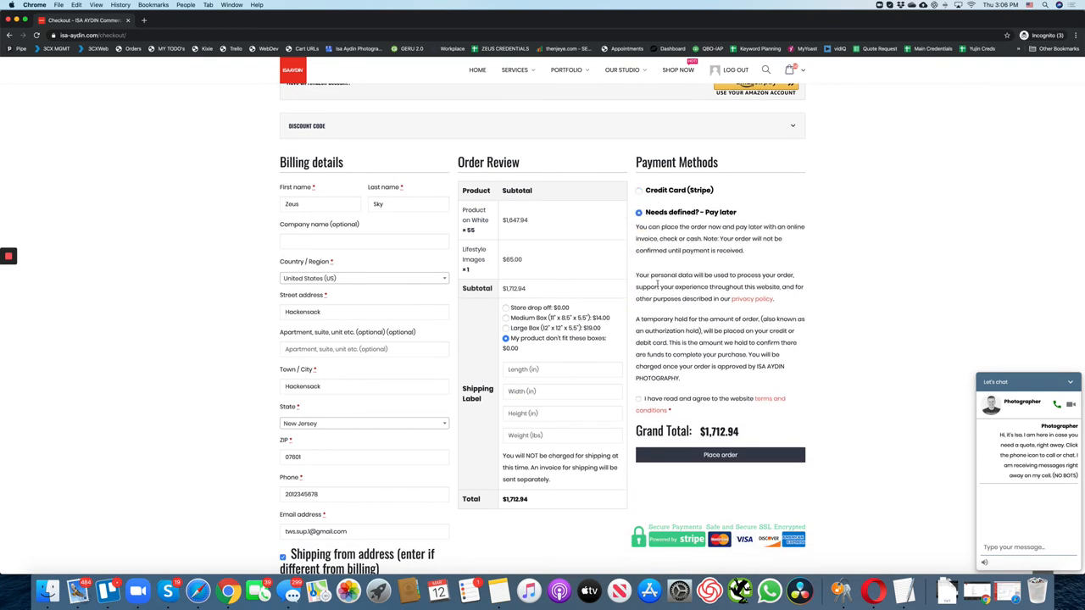
pyautogui.moveTo(771, 398)
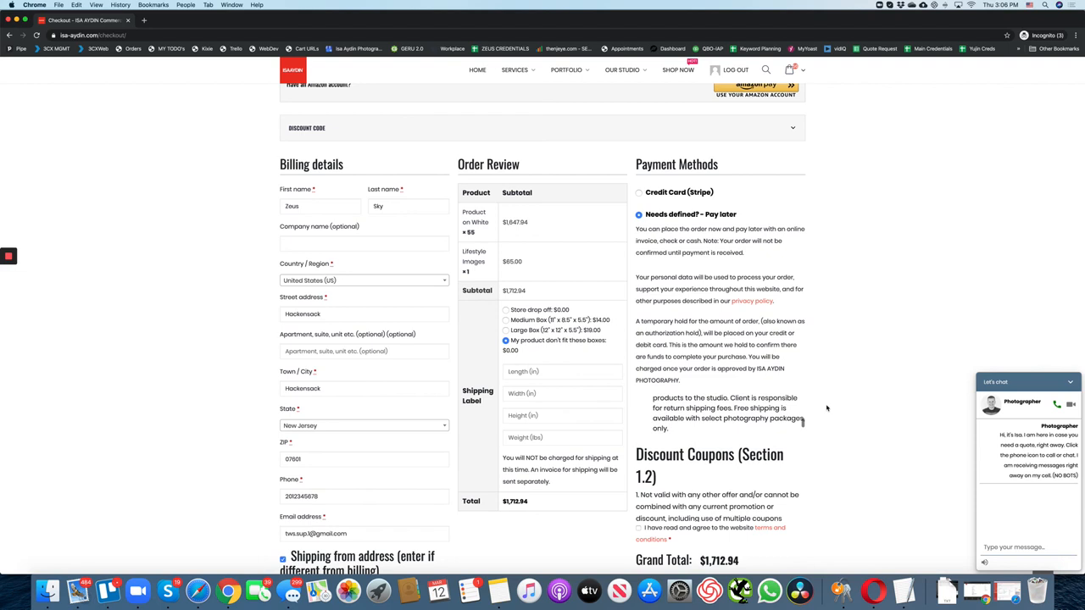
# Tick 'I have read and agree to the website terms and conditions'
pyautogui.scroll(-3)
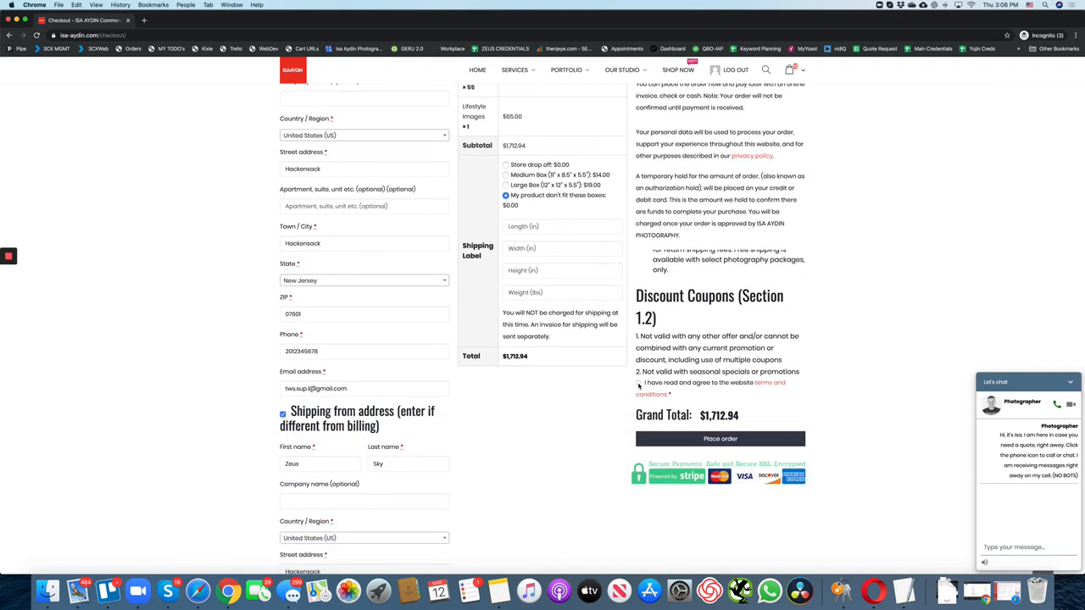
pyautogui.click(639, 383)
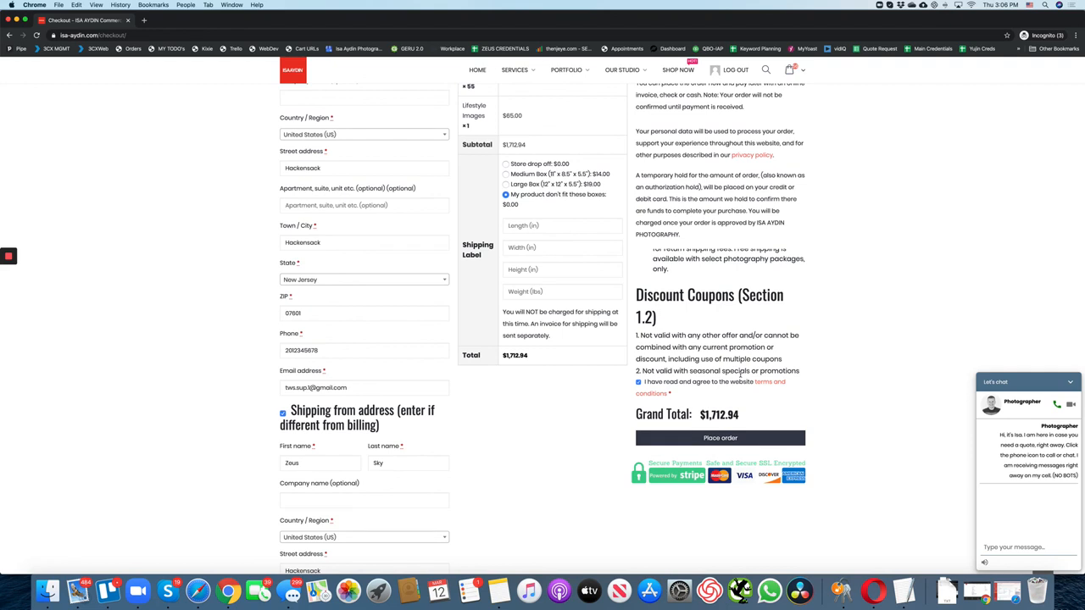
pyautogui.moveTo(839, 341)
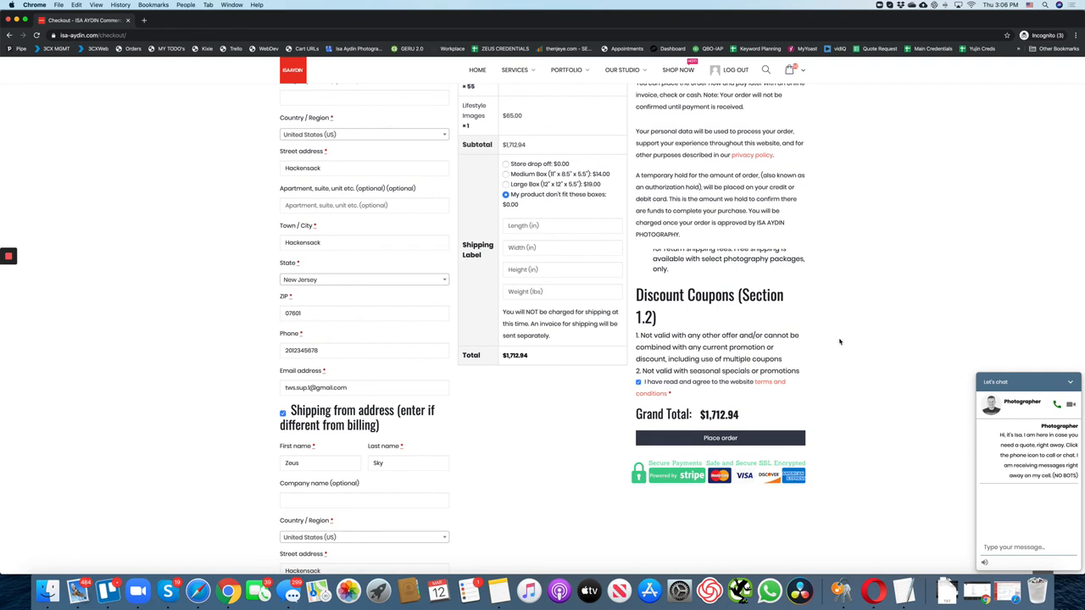
pyautogui.moveTo(868, 363)
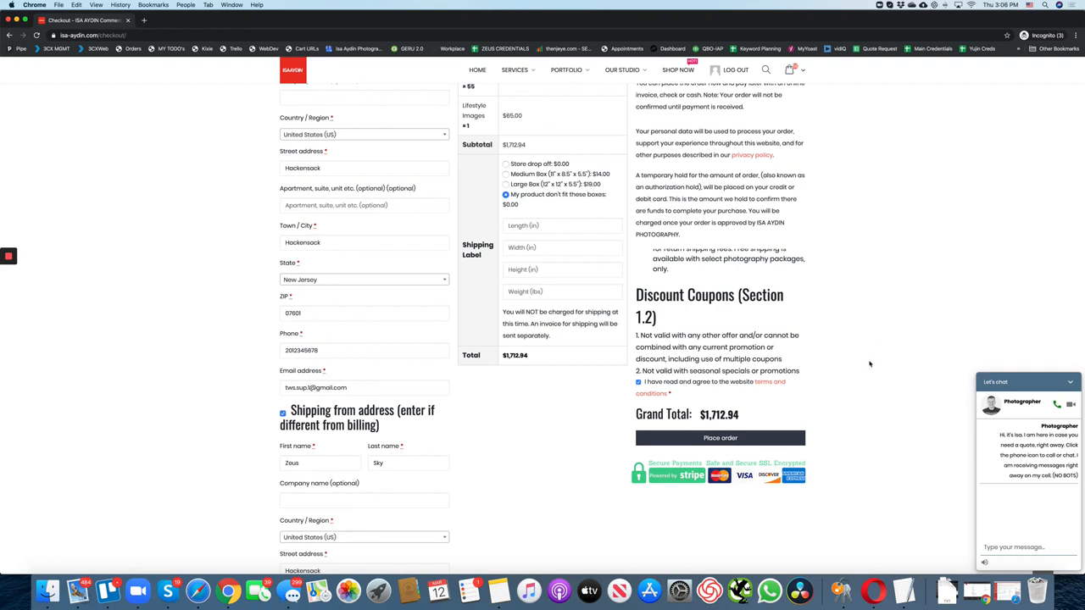
pyautogui.moveTo(875, 330)
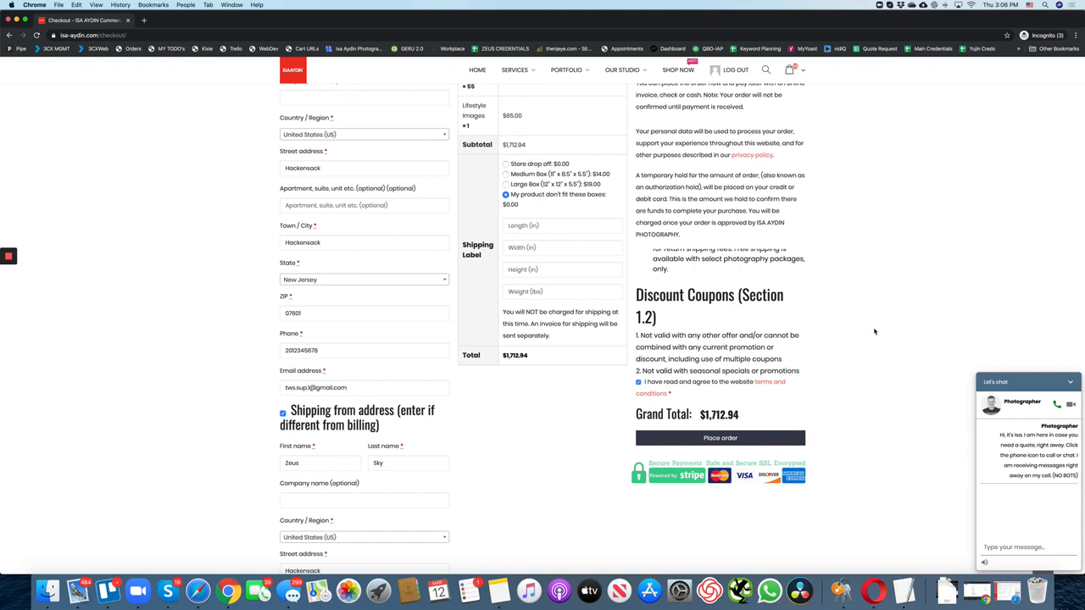
pyautogui.moveTo(851, 358)
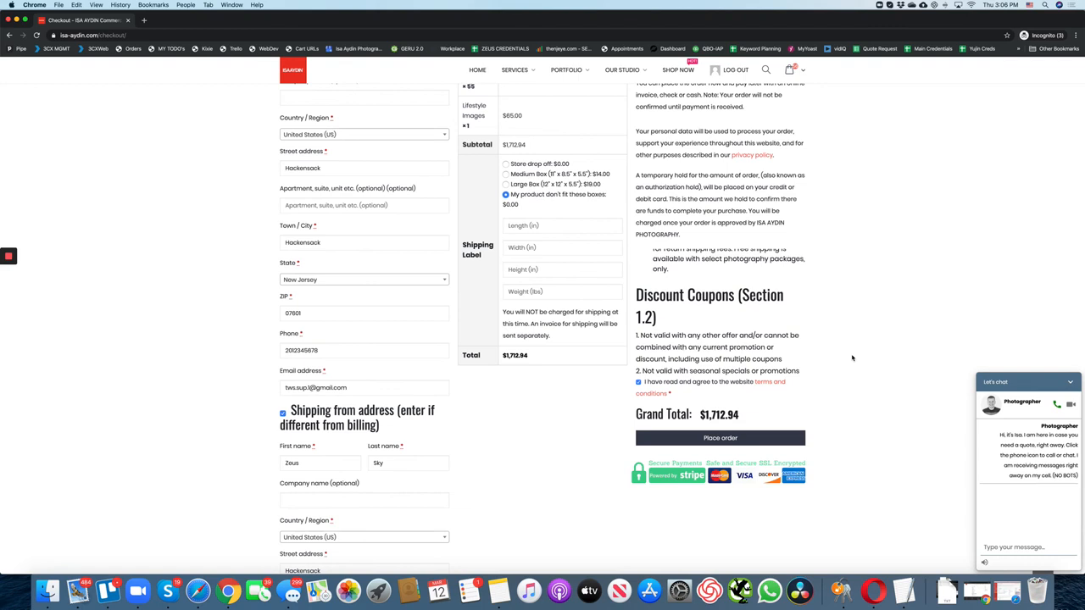